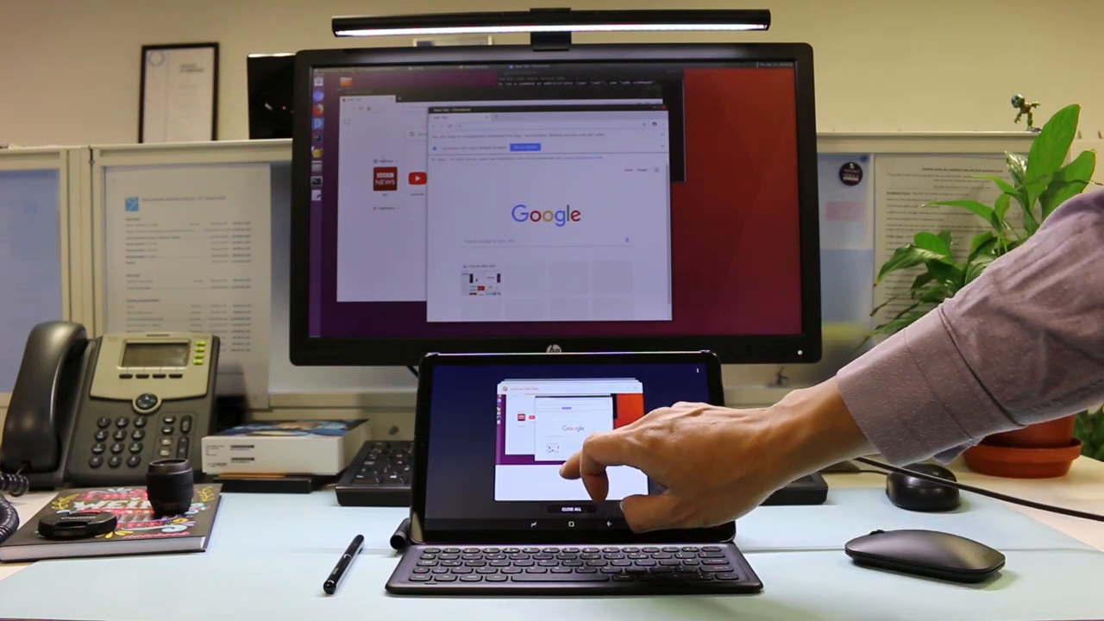
Dismiss all recent tablet apps, including the Linux session, with CLOSE ALL
left_click(574, 504)
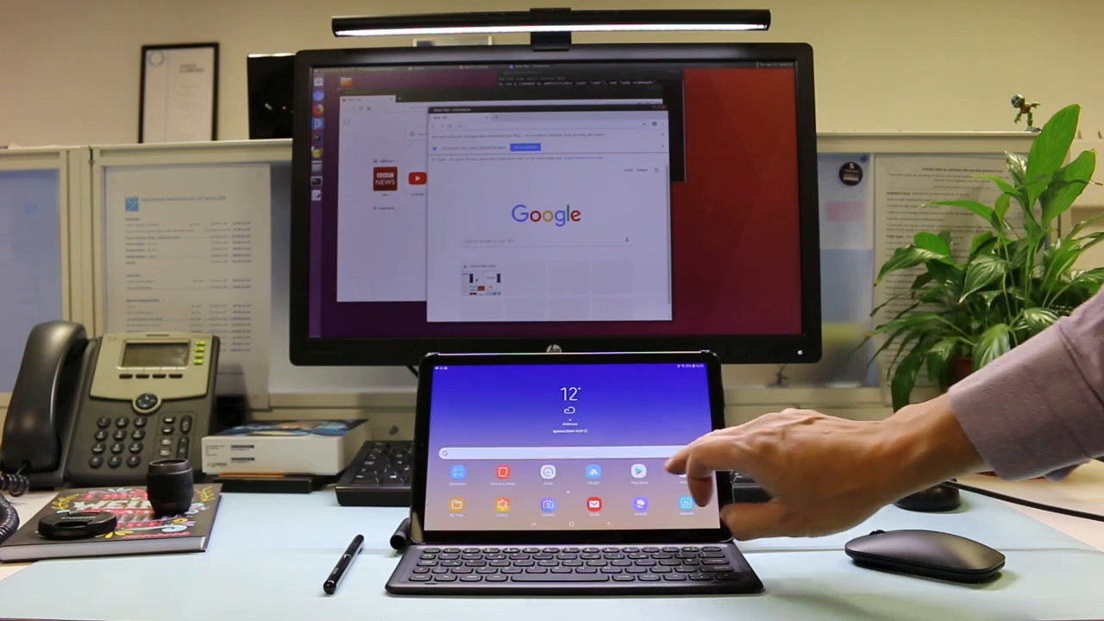